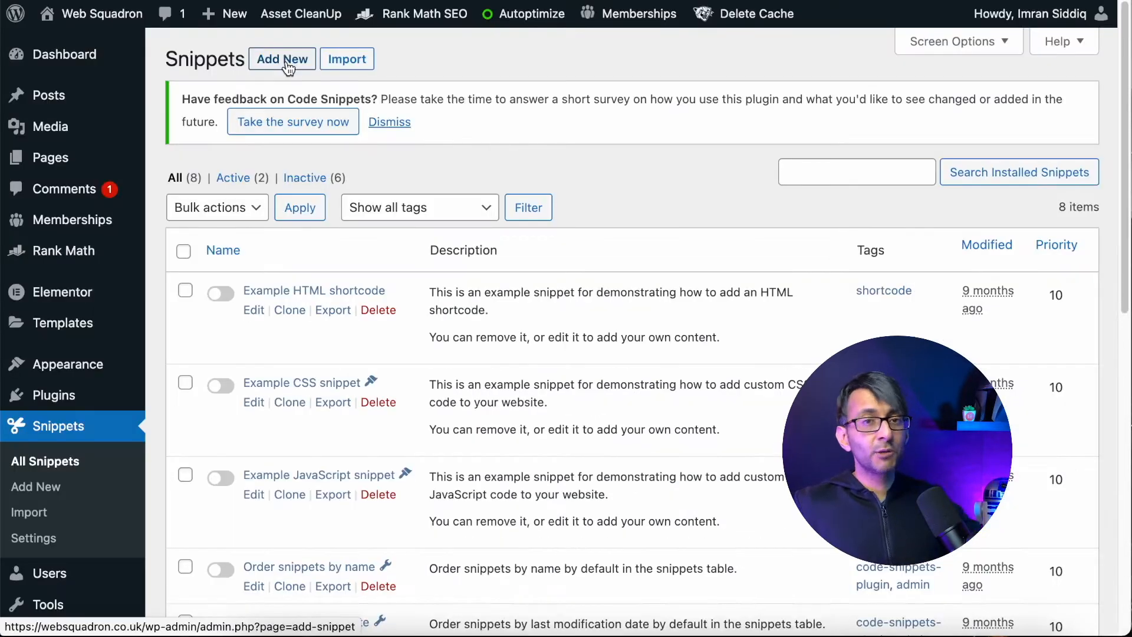
Create a new snippet and title it 'Remove Google Fonts'
click(282, 59)
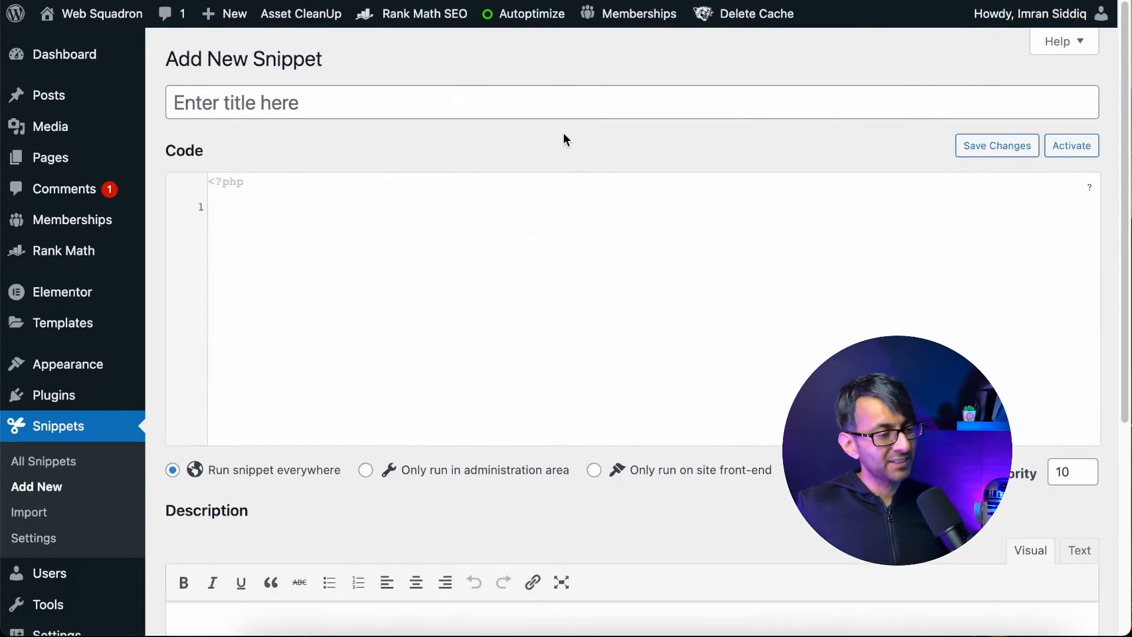
text(Remove)
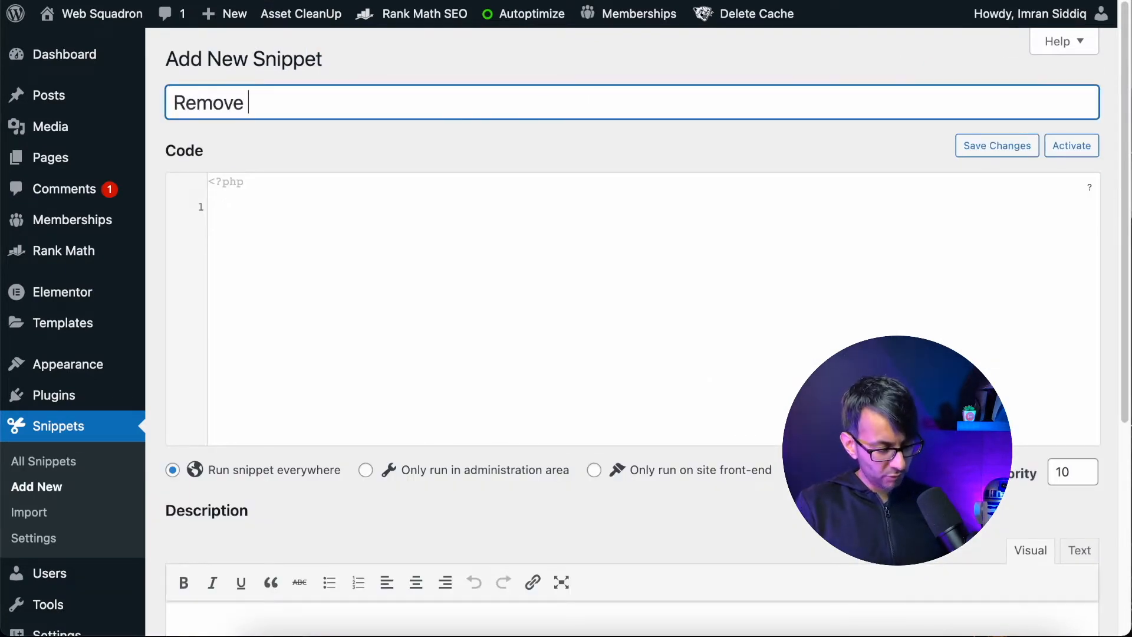
text(F)
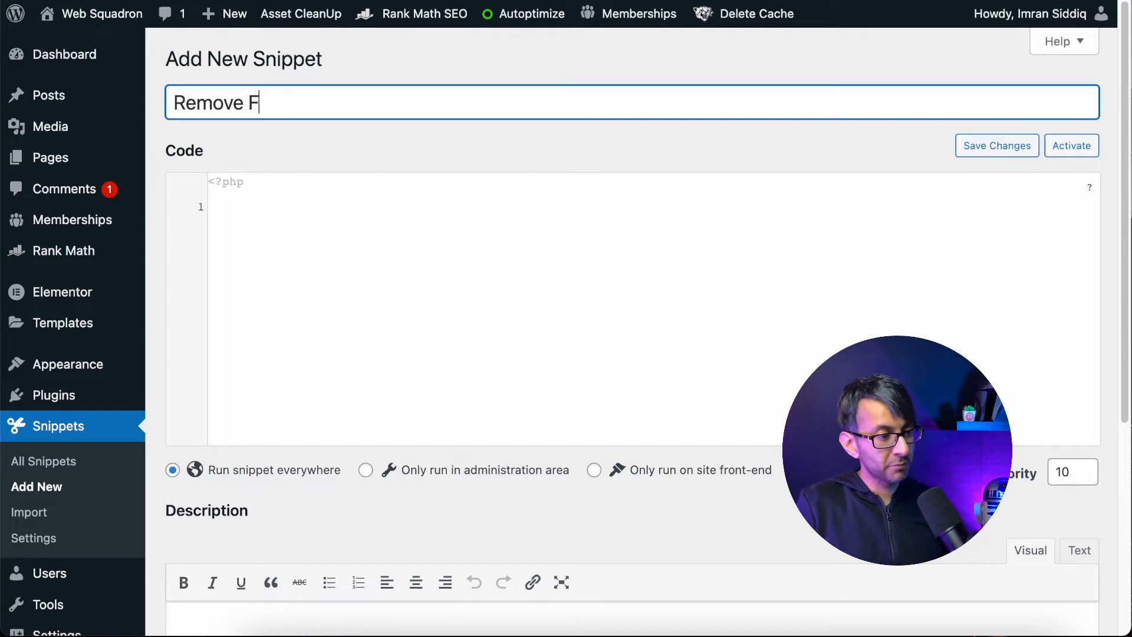
text(google Fonts)
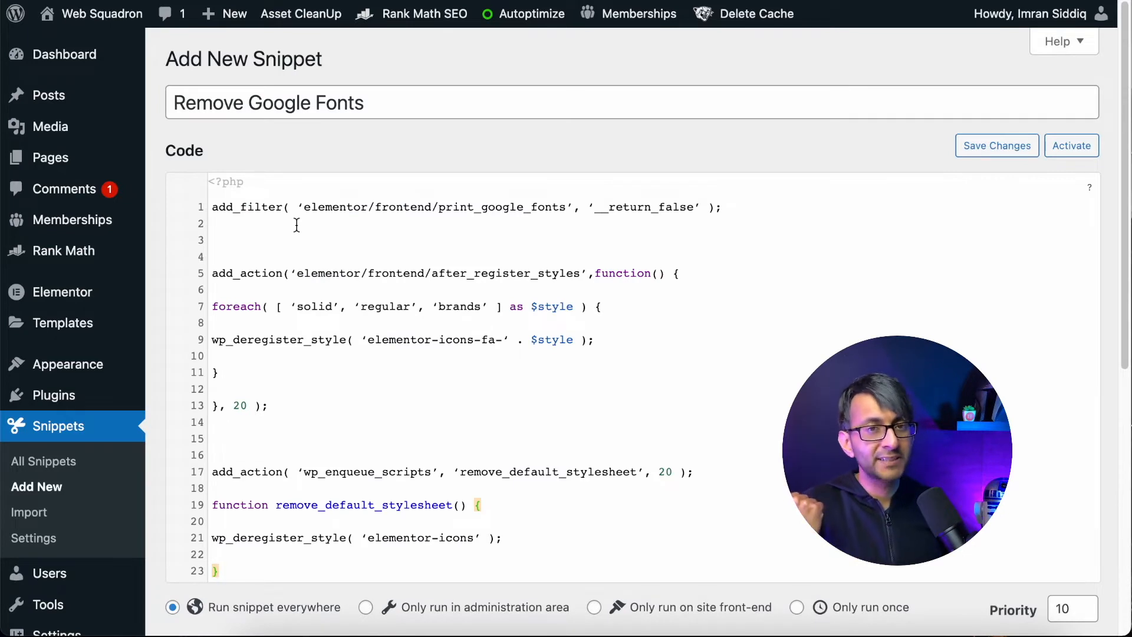
Review the pasted PHP code disabling Elementor's Google Fonts and icon stylesheets
scroll(down, 3)
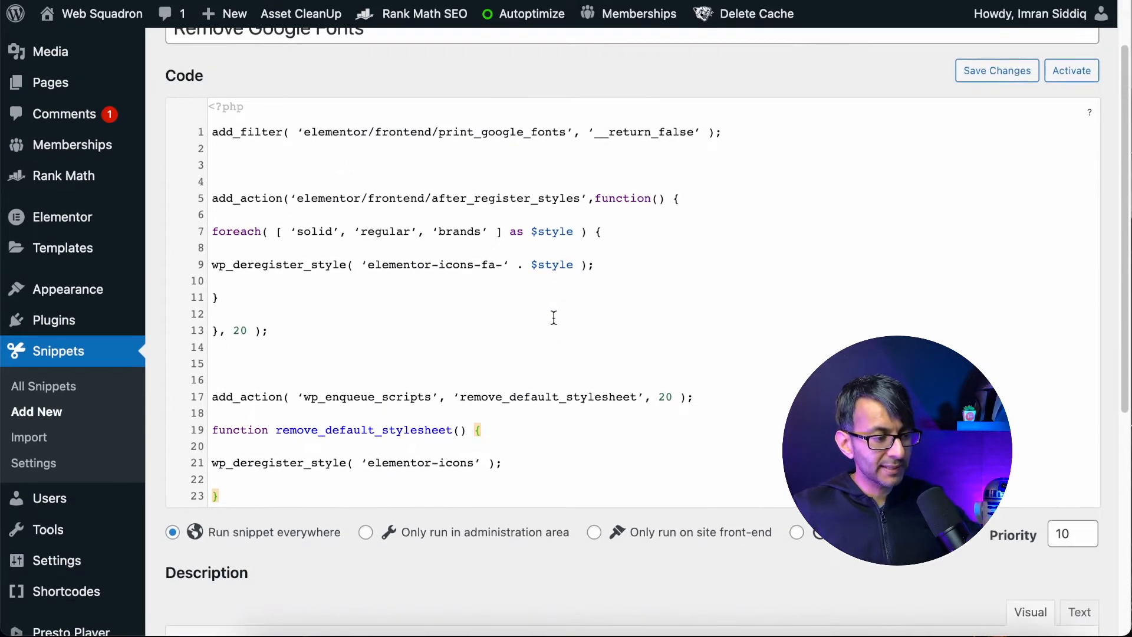
scroll(down, 3)
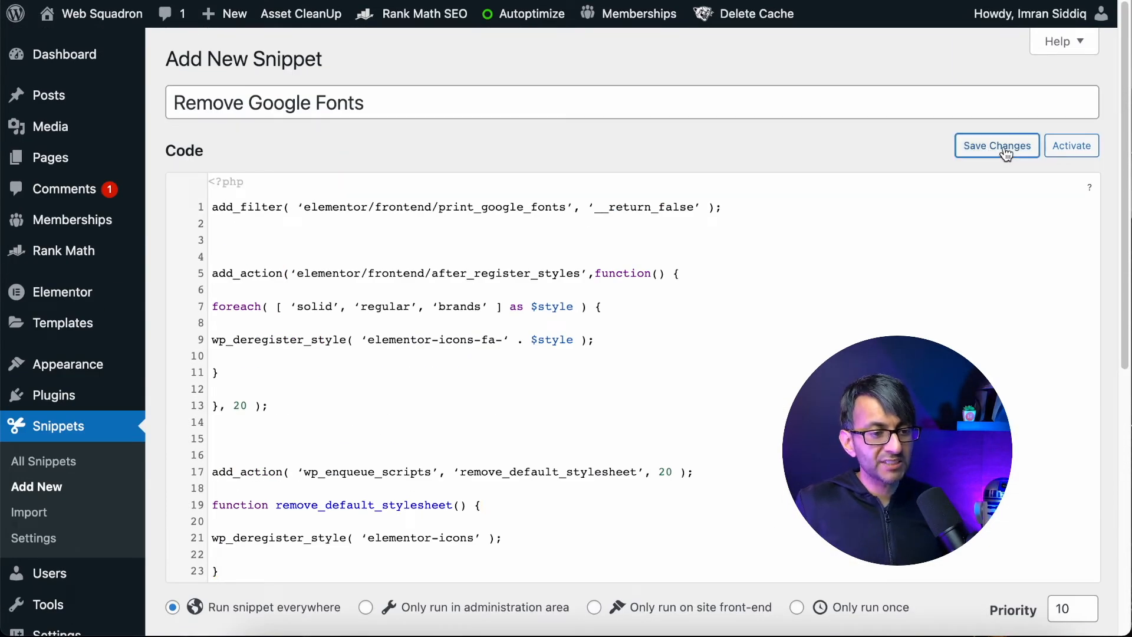
Save the 'Remove Google Fonts' snippet and activate it site-wide
click(997, 145)
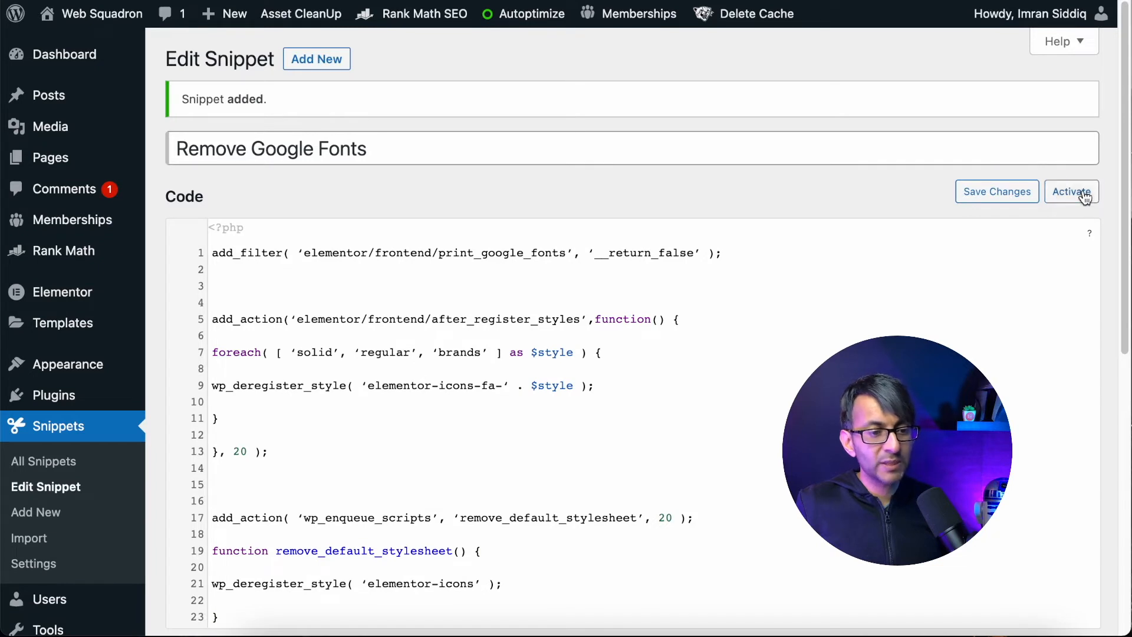
click(1071, 191)
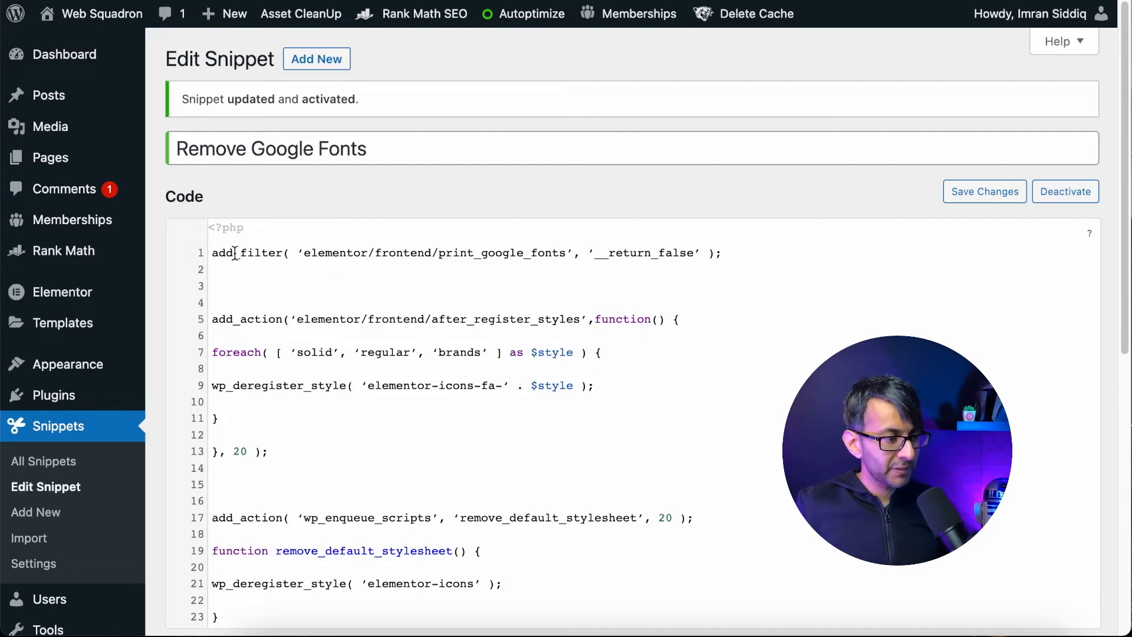
Attempt saving with 'addrrr_filter' on line 1; error protection keeps 'add_filter' intact and active
text(rrr)
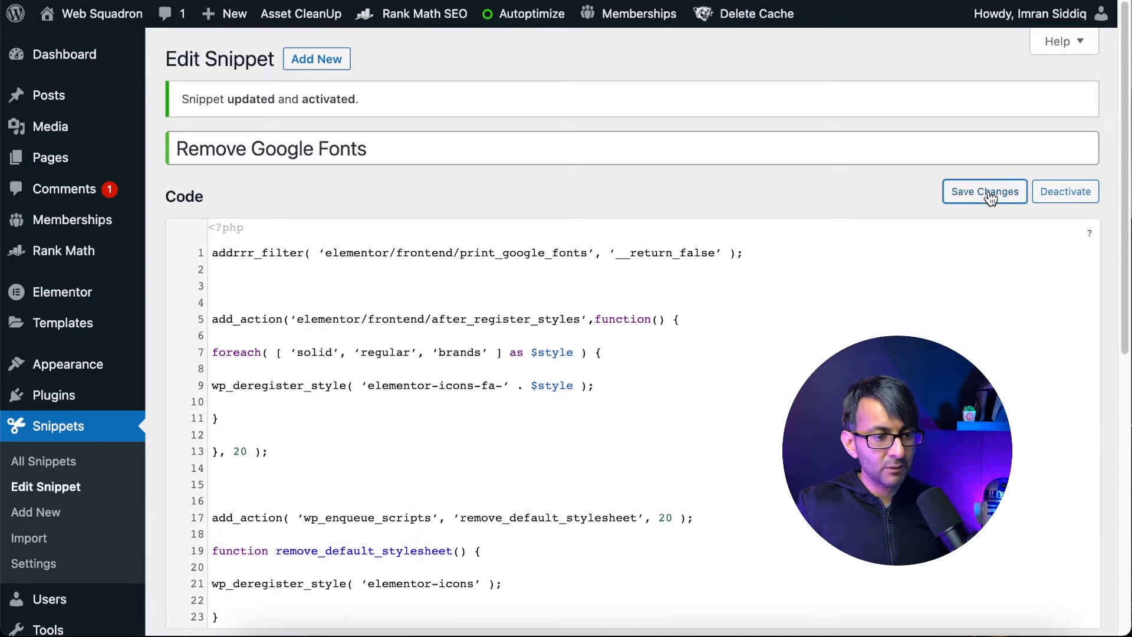
click(985, 191)
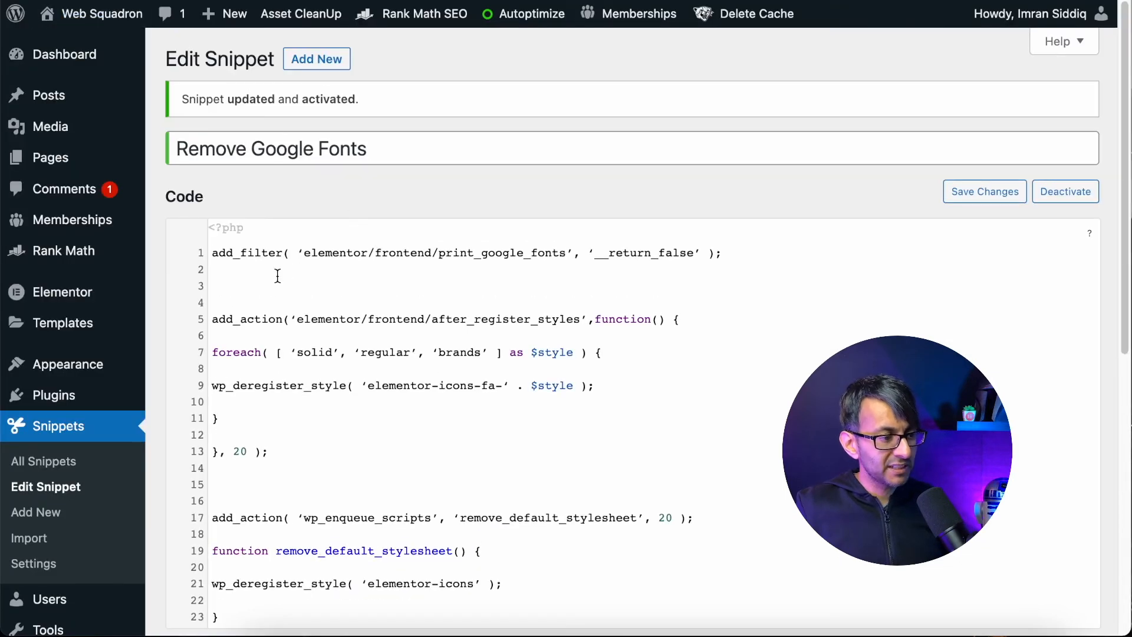
mouse_move(854, 262)
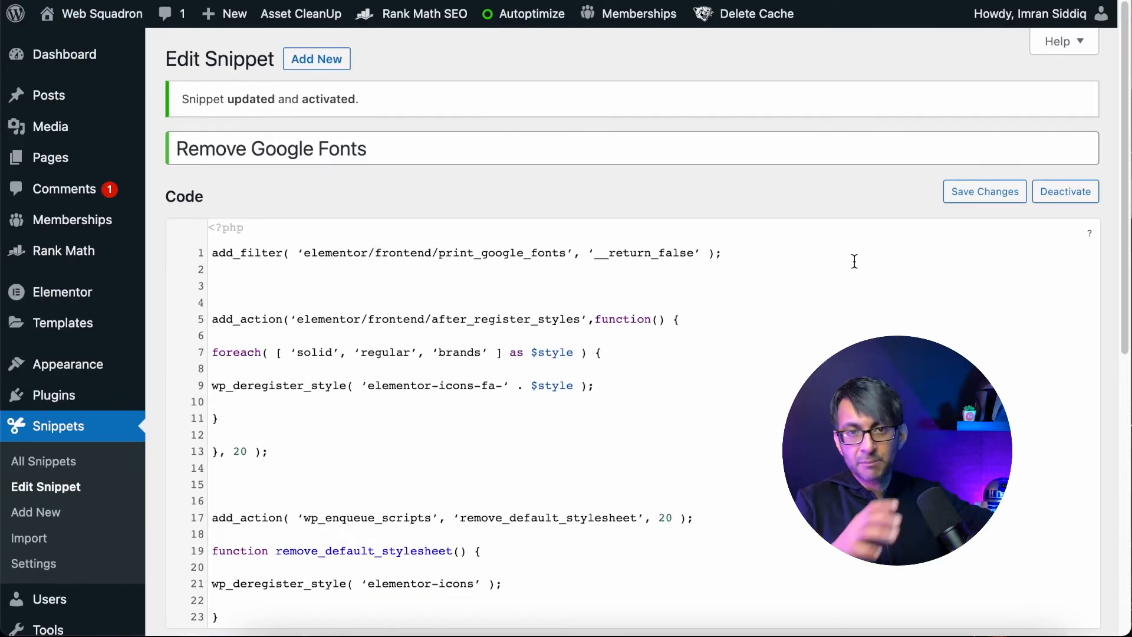